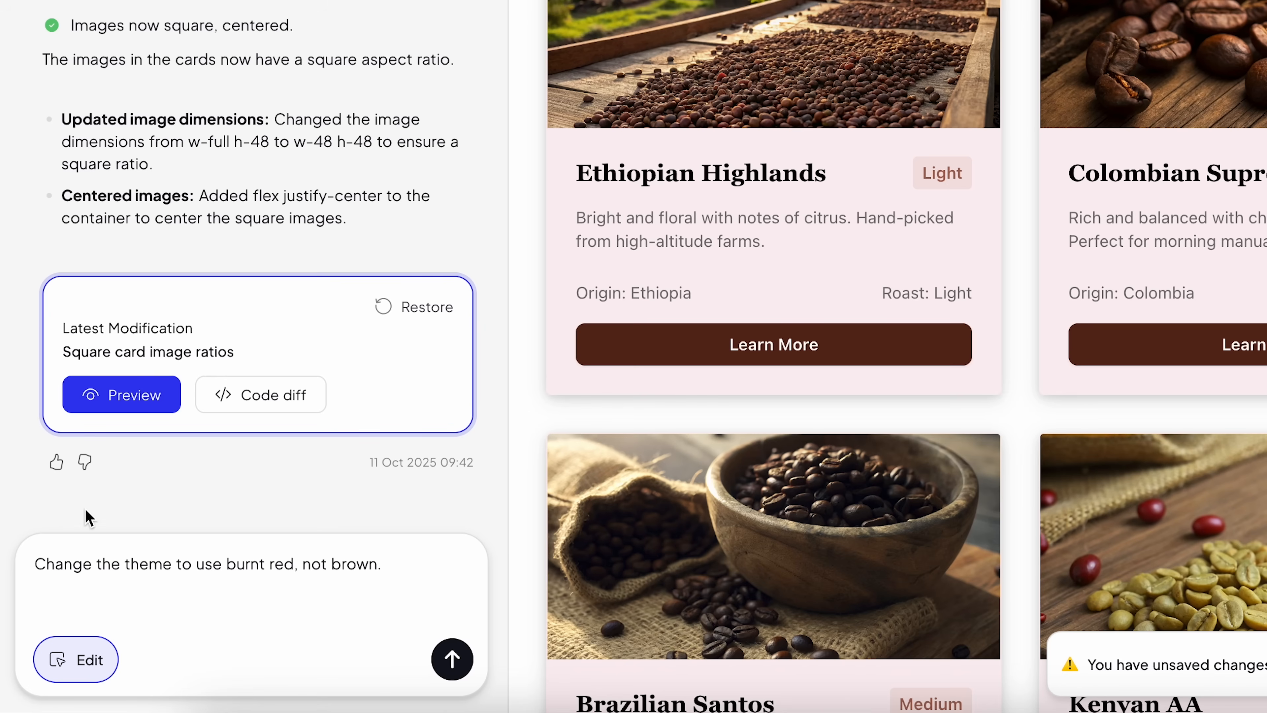
Switch from the Media Library of coffee photos to the Homebrew admin Dashboard
{"action": "left_click", "coordinate": [452, 659]}
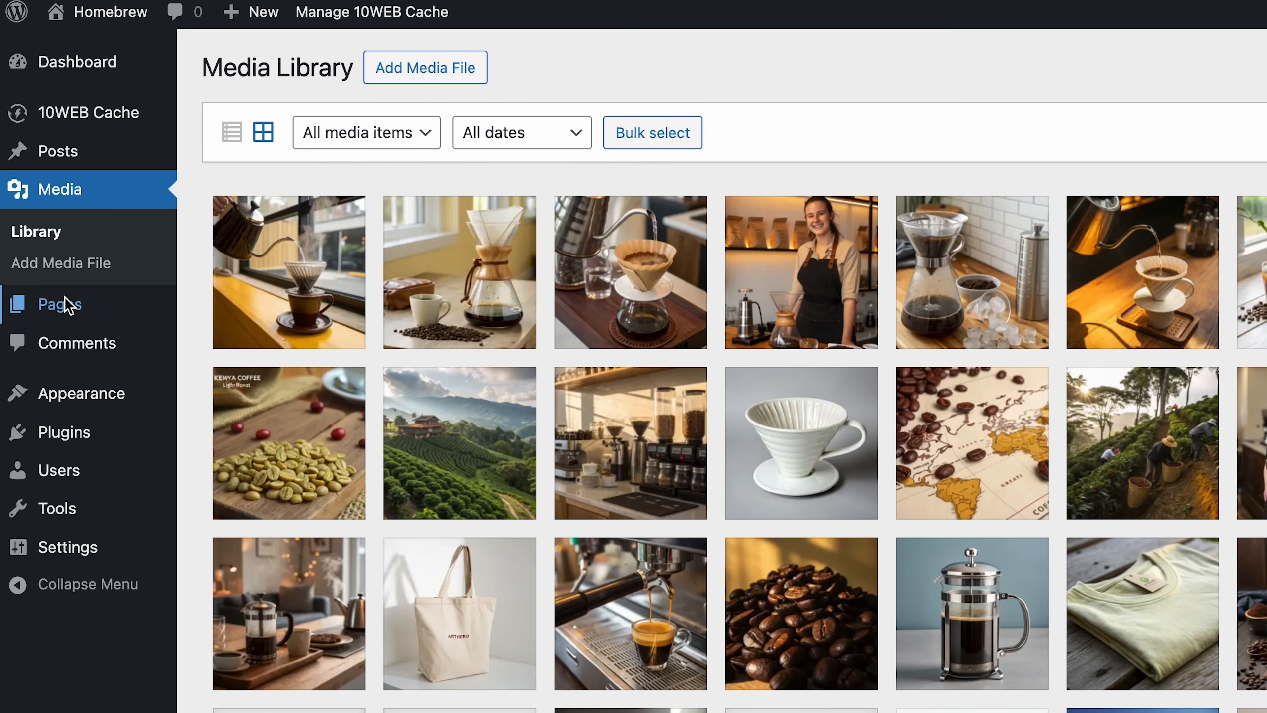
{"action": "left_click", "coordinate": [77, 60]}
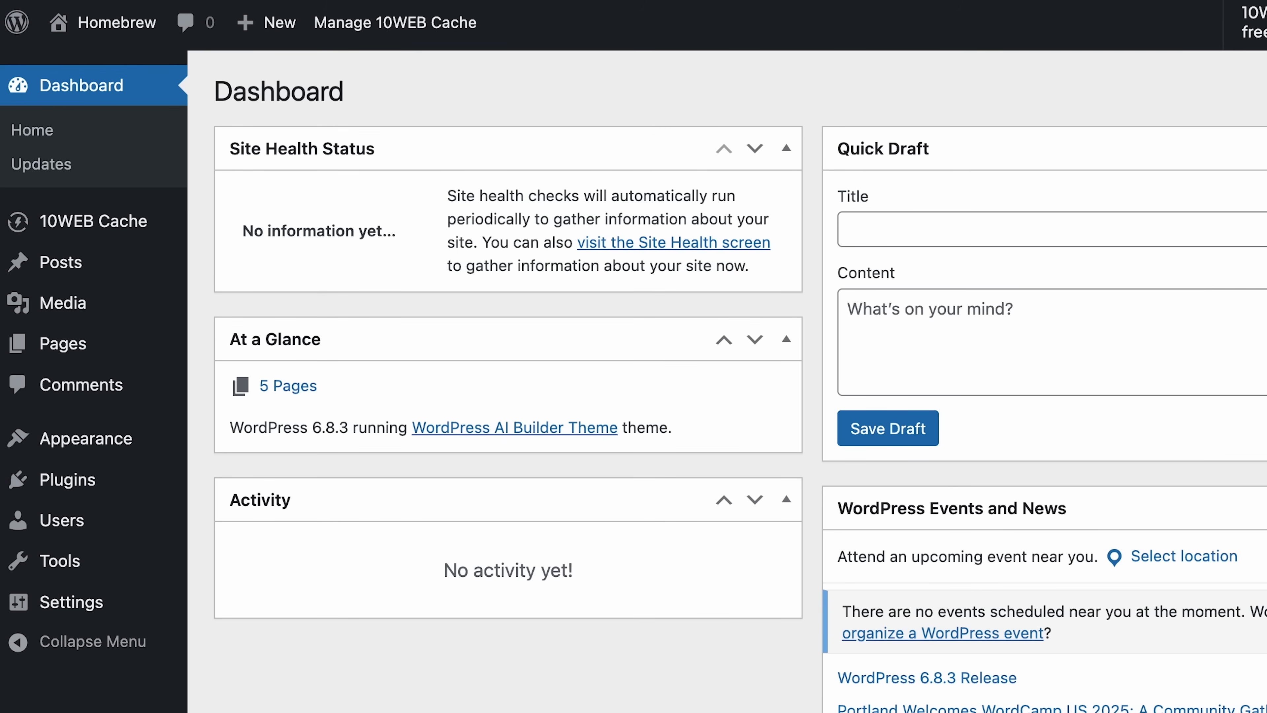
{"action": "mouse_move", "coordinate": [621, 142]}
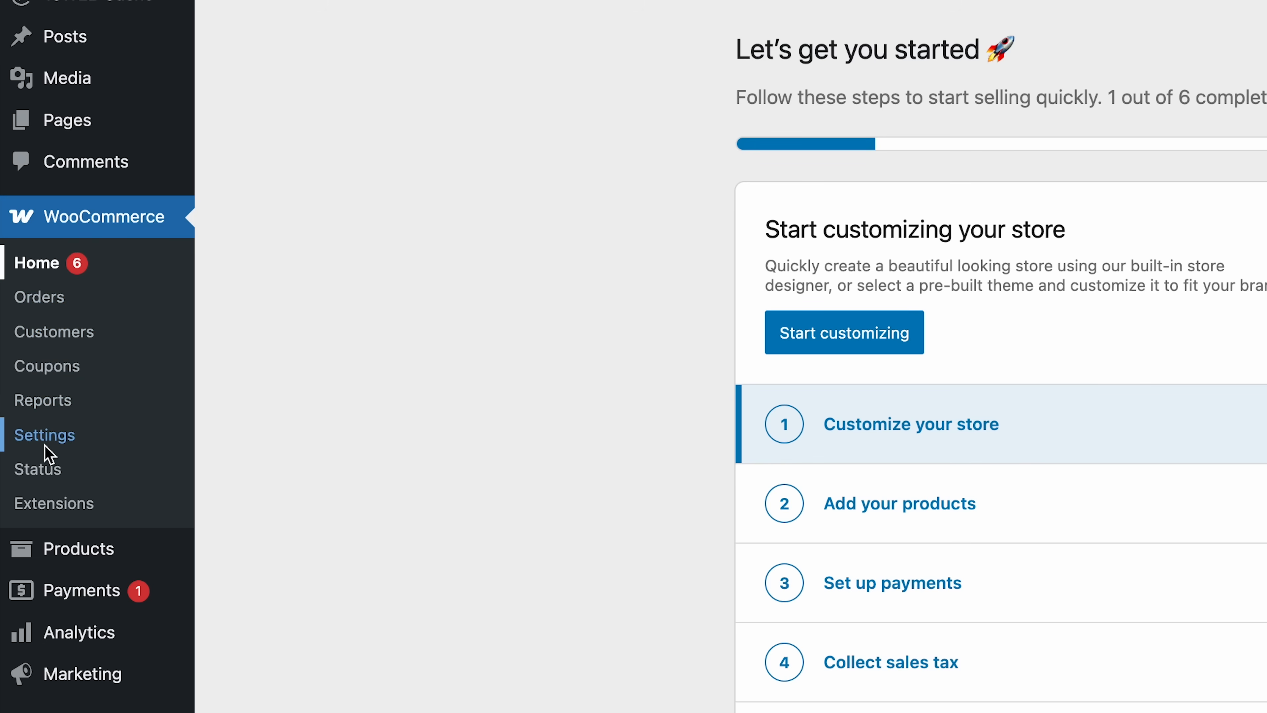
{"action": "mouse_move", "coordinate": [63, 416]}
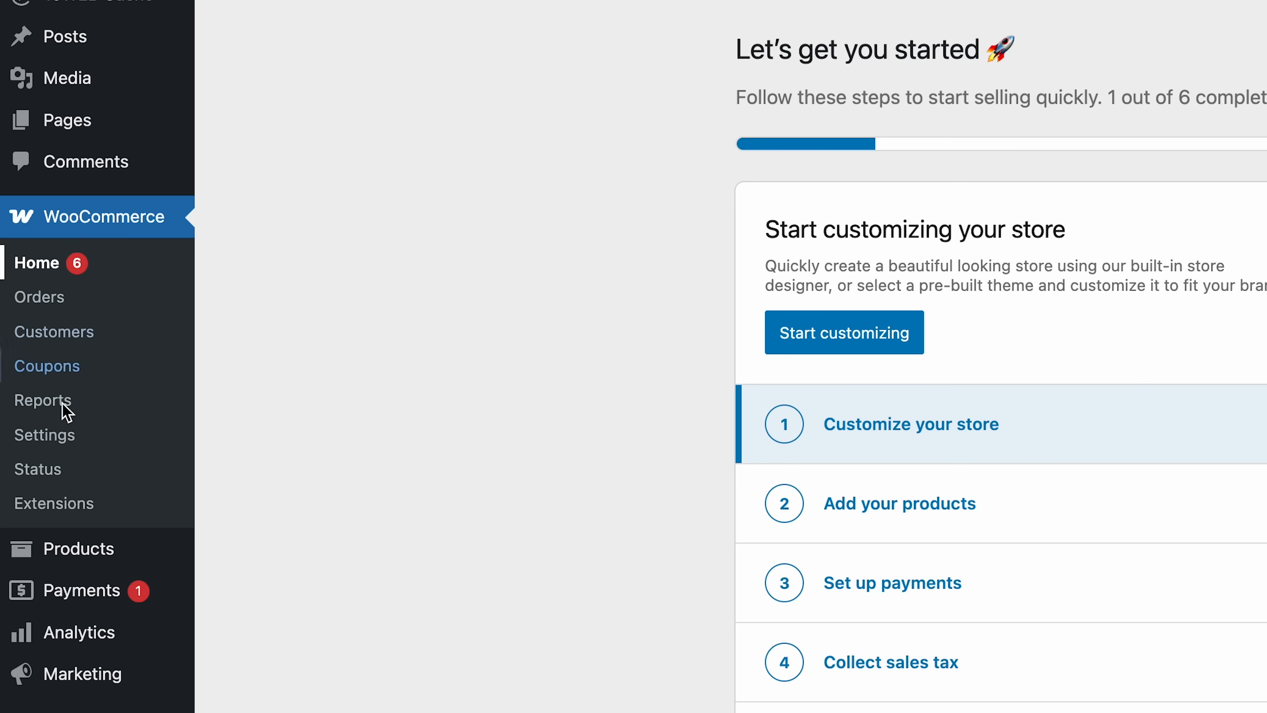